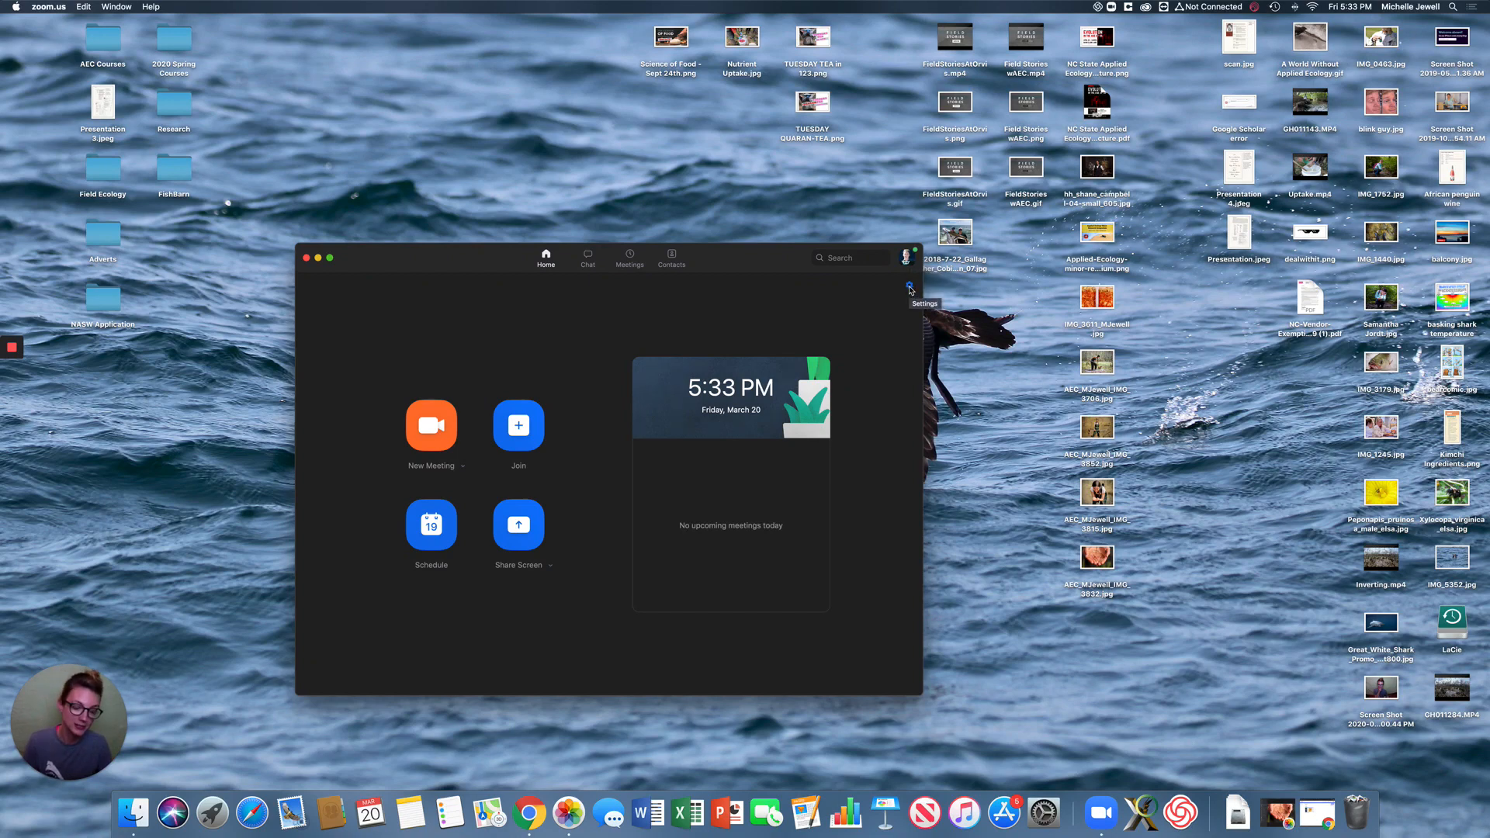
Bring up Zoom Settings on the General page via the gear icon.
click(908, 285)
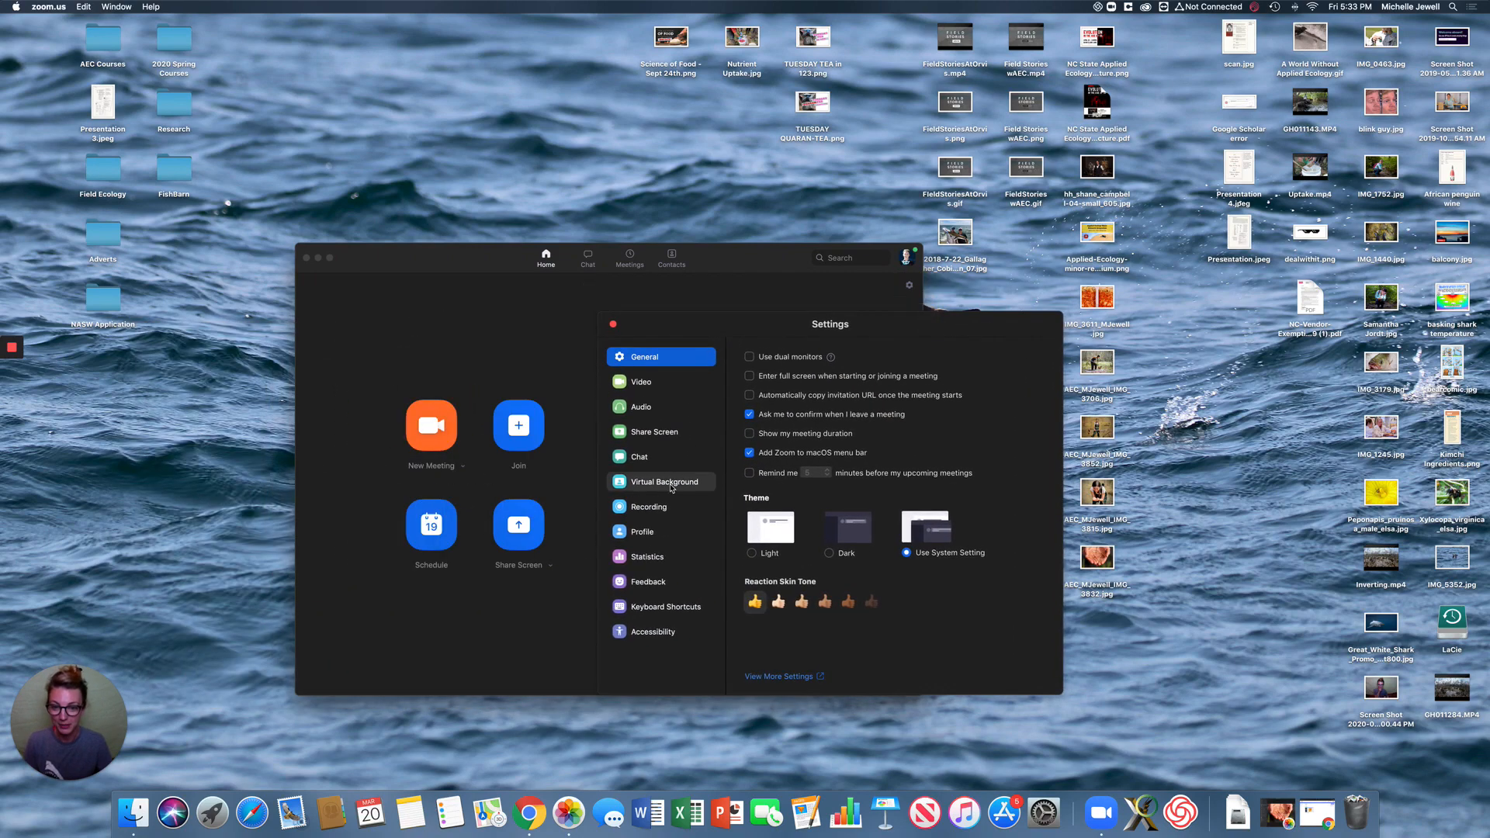
In Virtual Background, try the beach and northern lights, then apply the shark image.
click(663, 481)
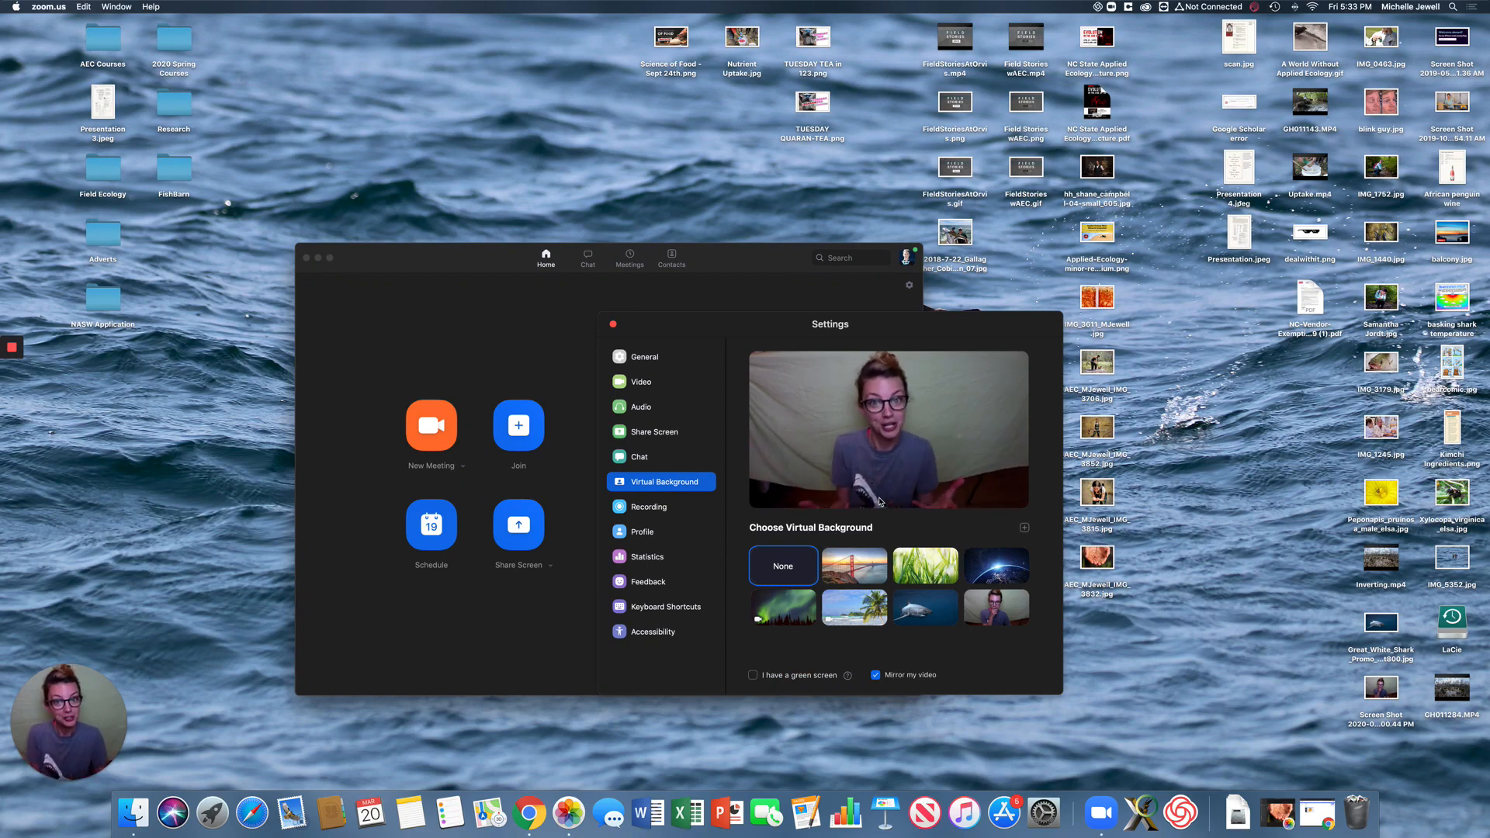
click(853, 607)
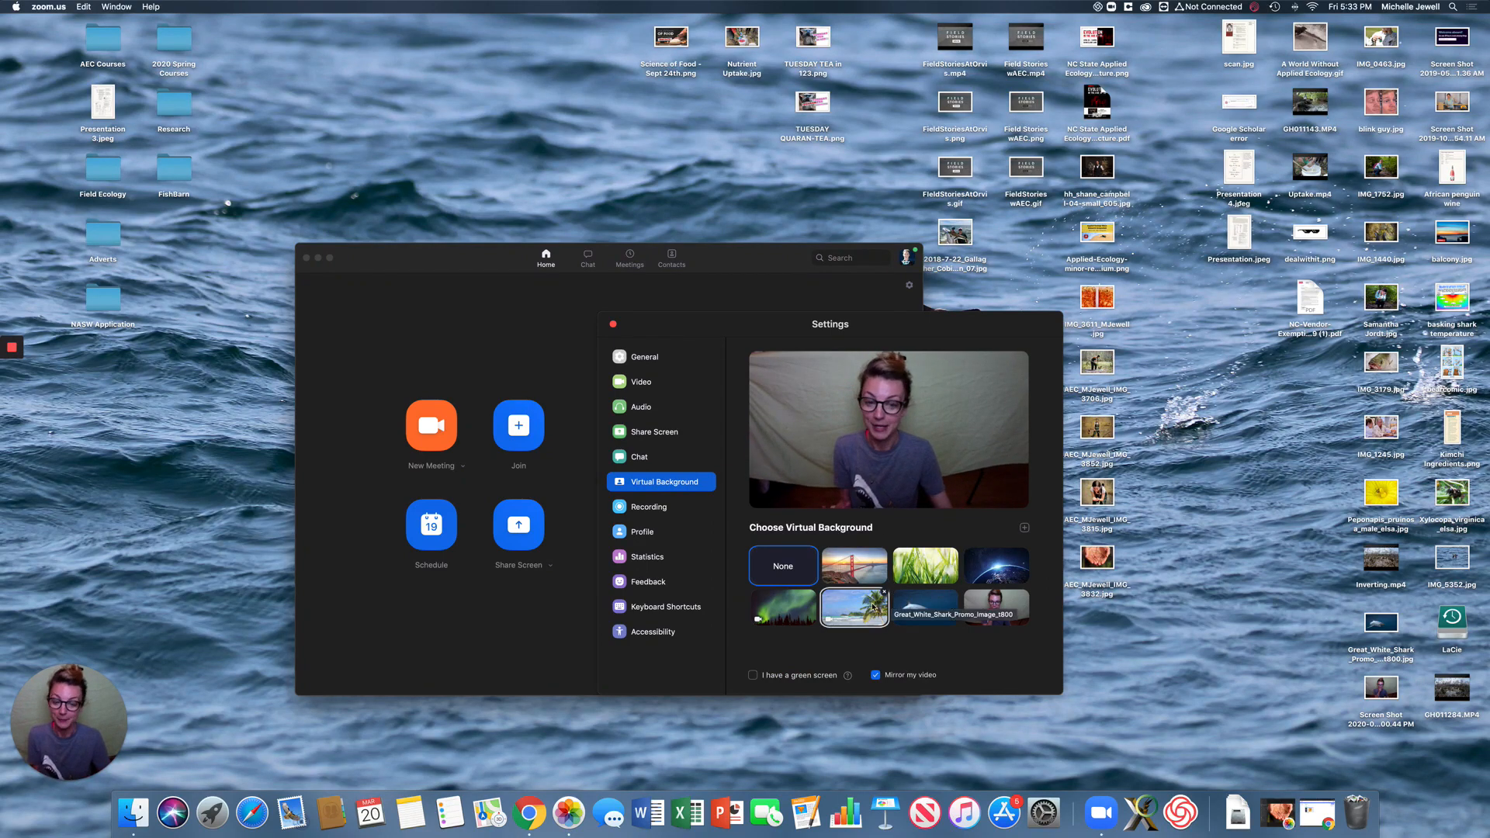
click(854, 608)
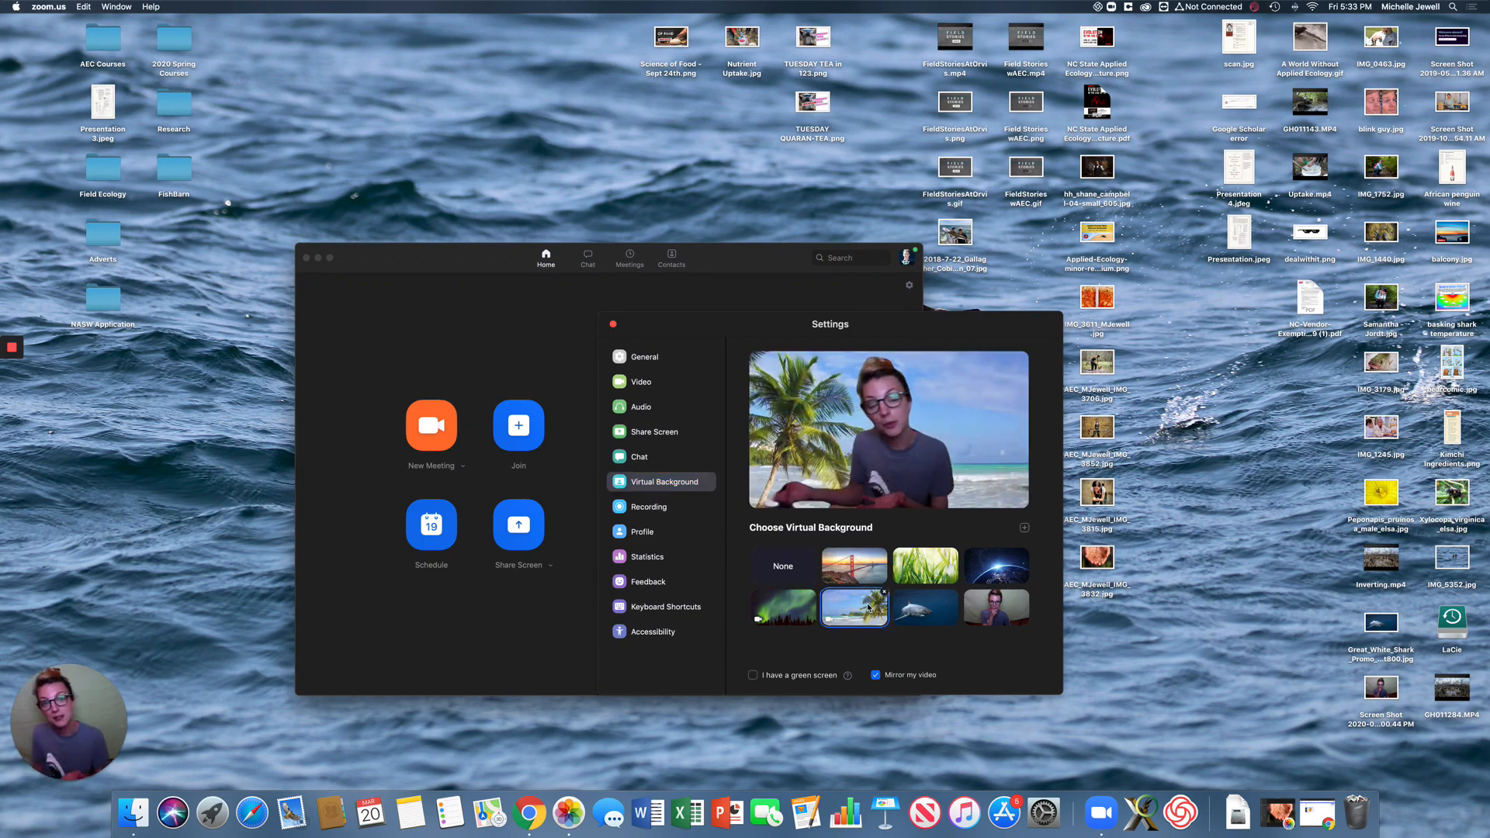
click(782, 608)
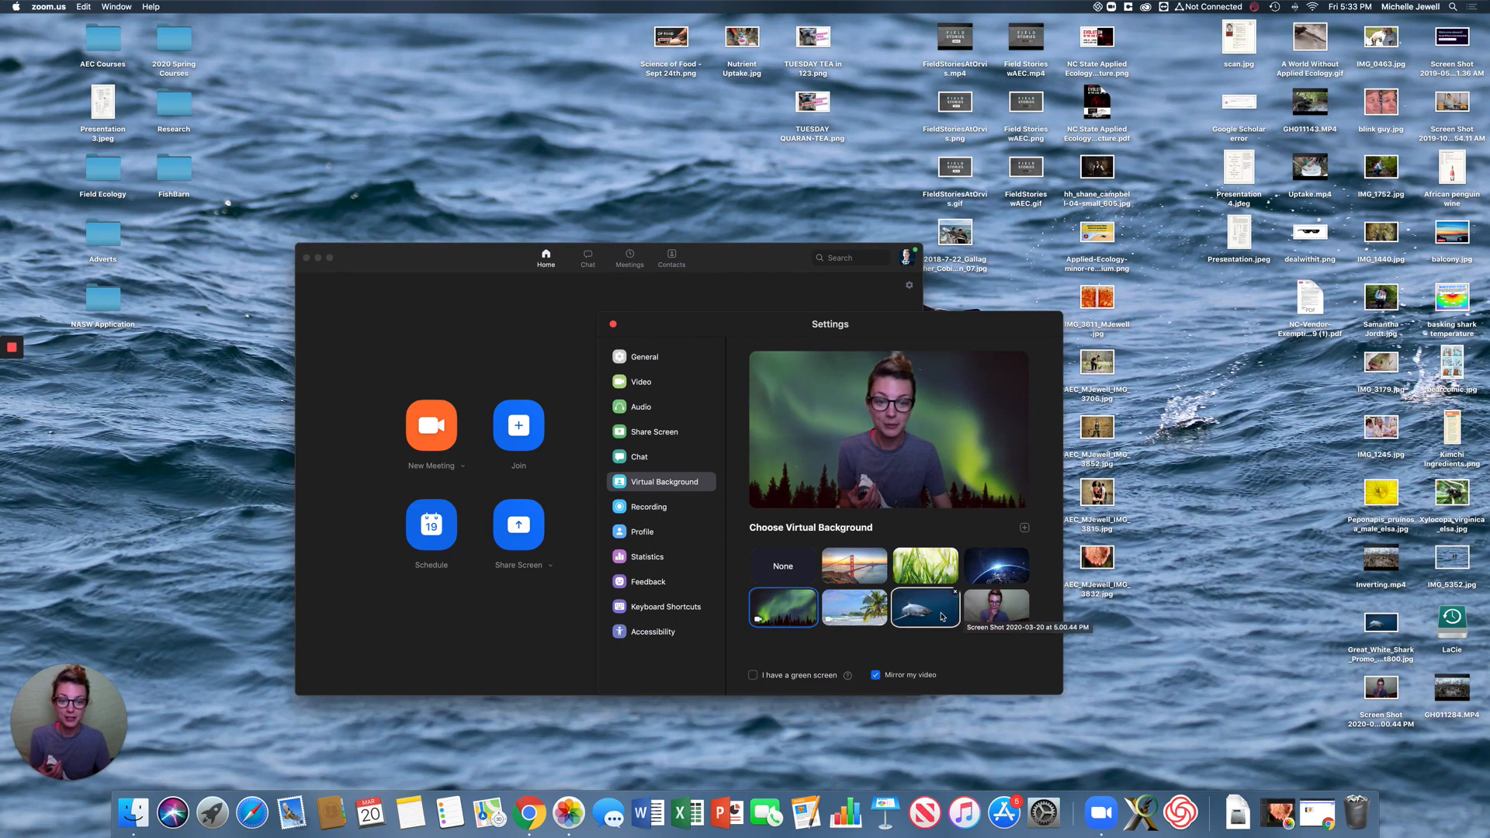
click(925, 607)
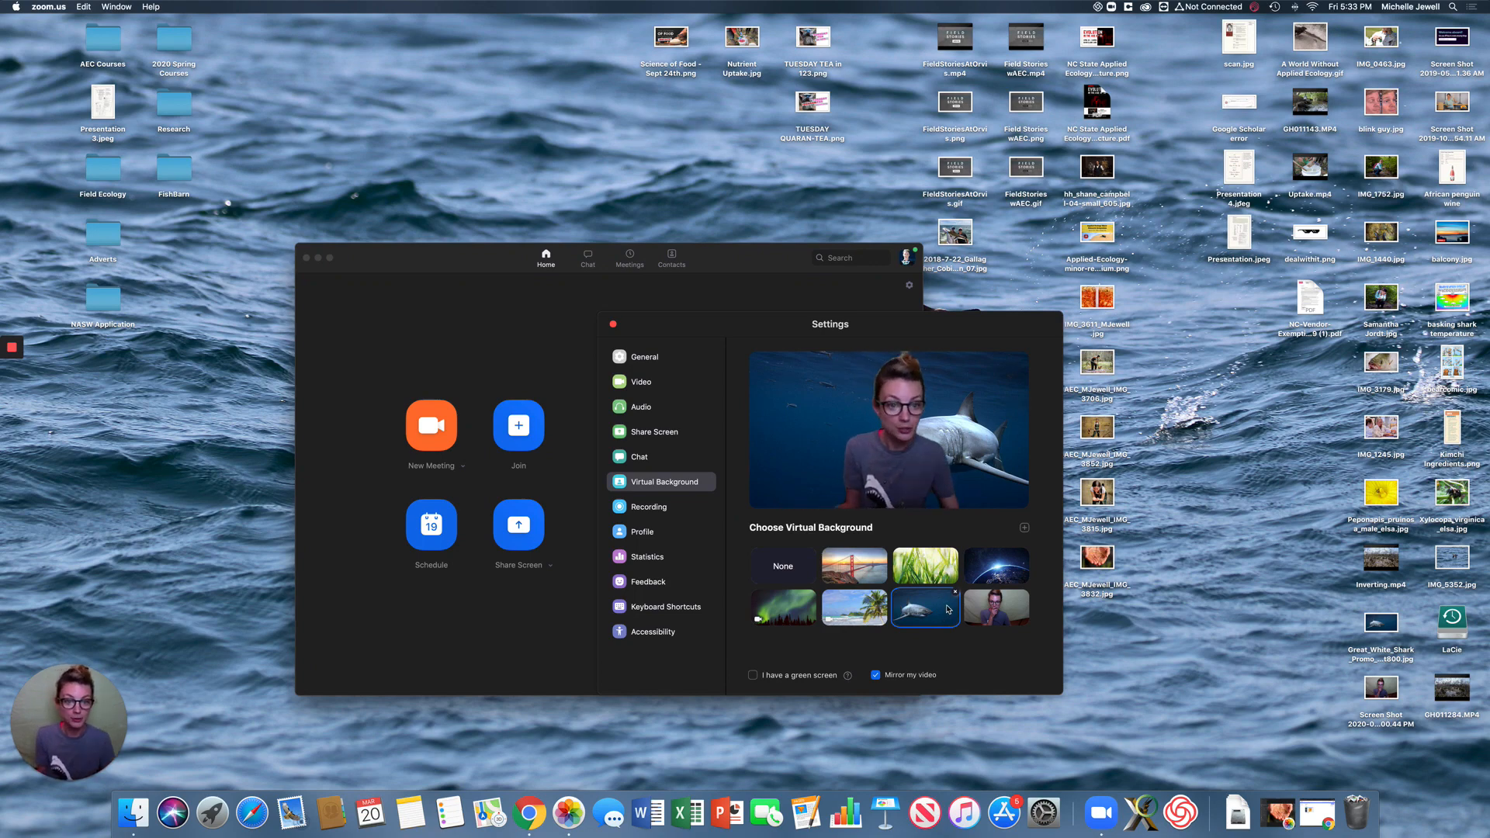
mouse_move(1024, 529)
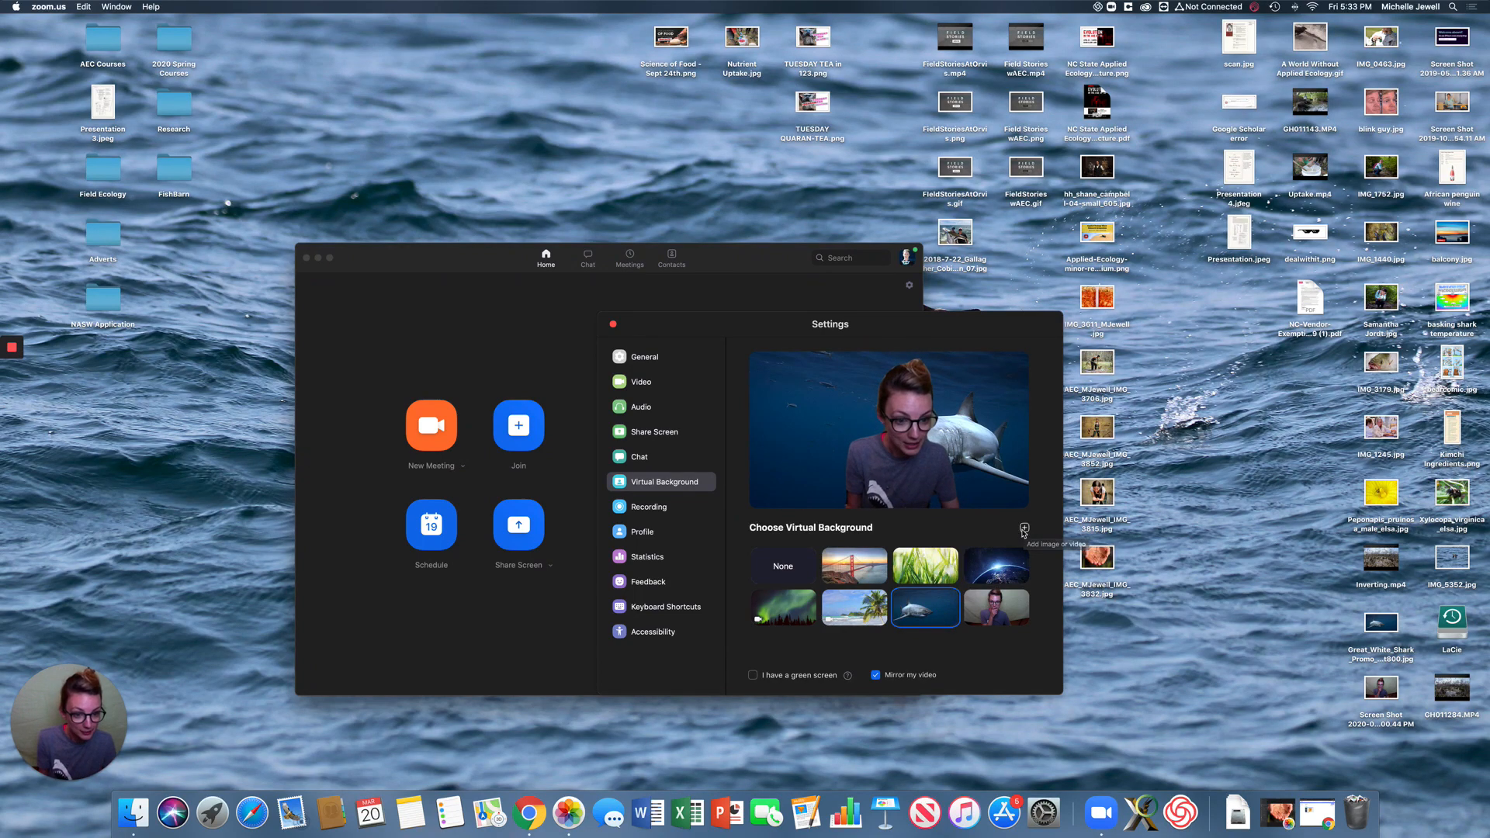
Peek at the add-background choices, try the screenshot, then apply the sunset bridge image.
click(1024, 528)
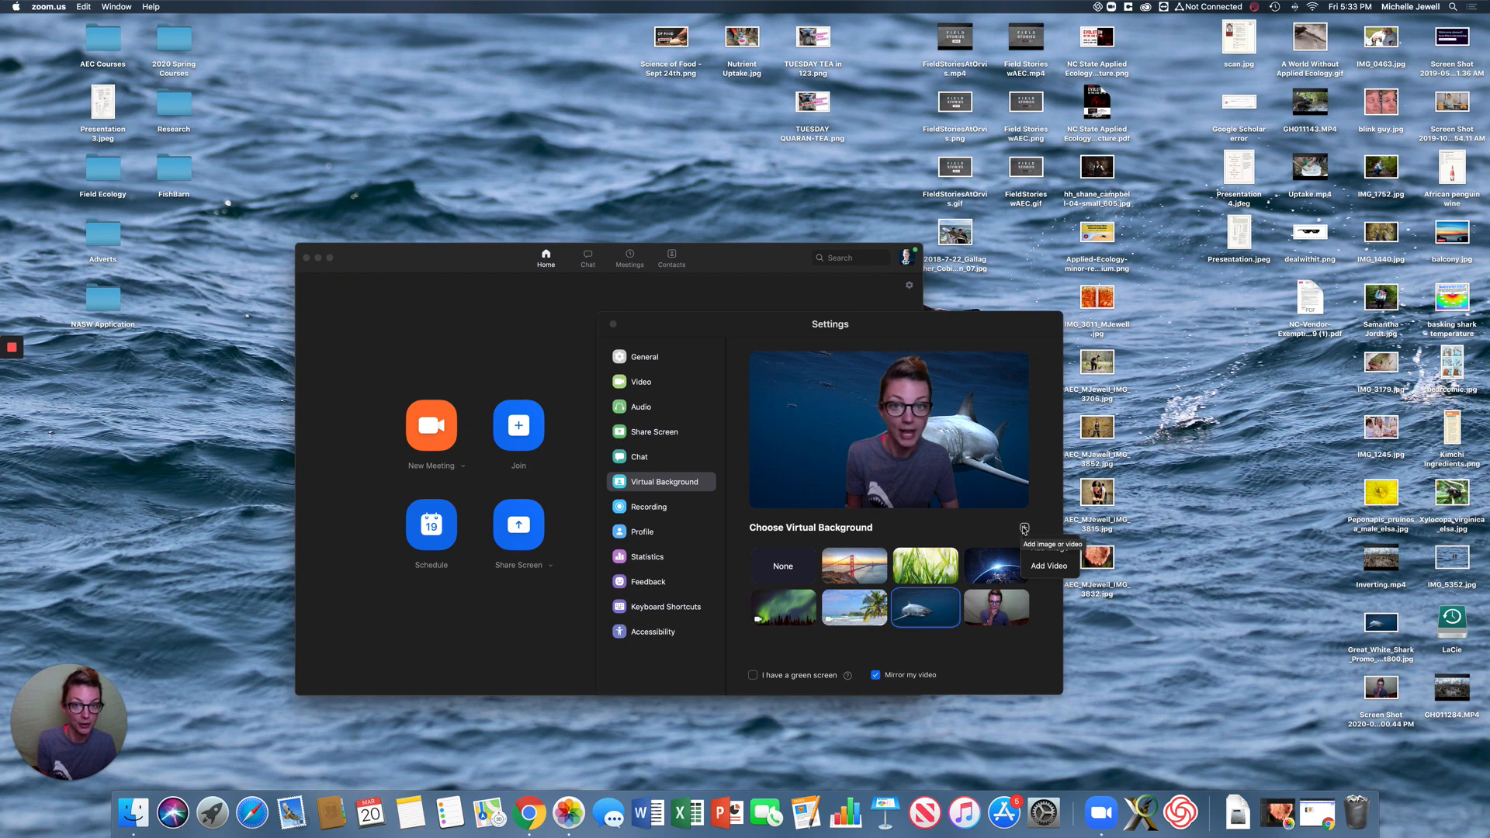
click(996, 609)
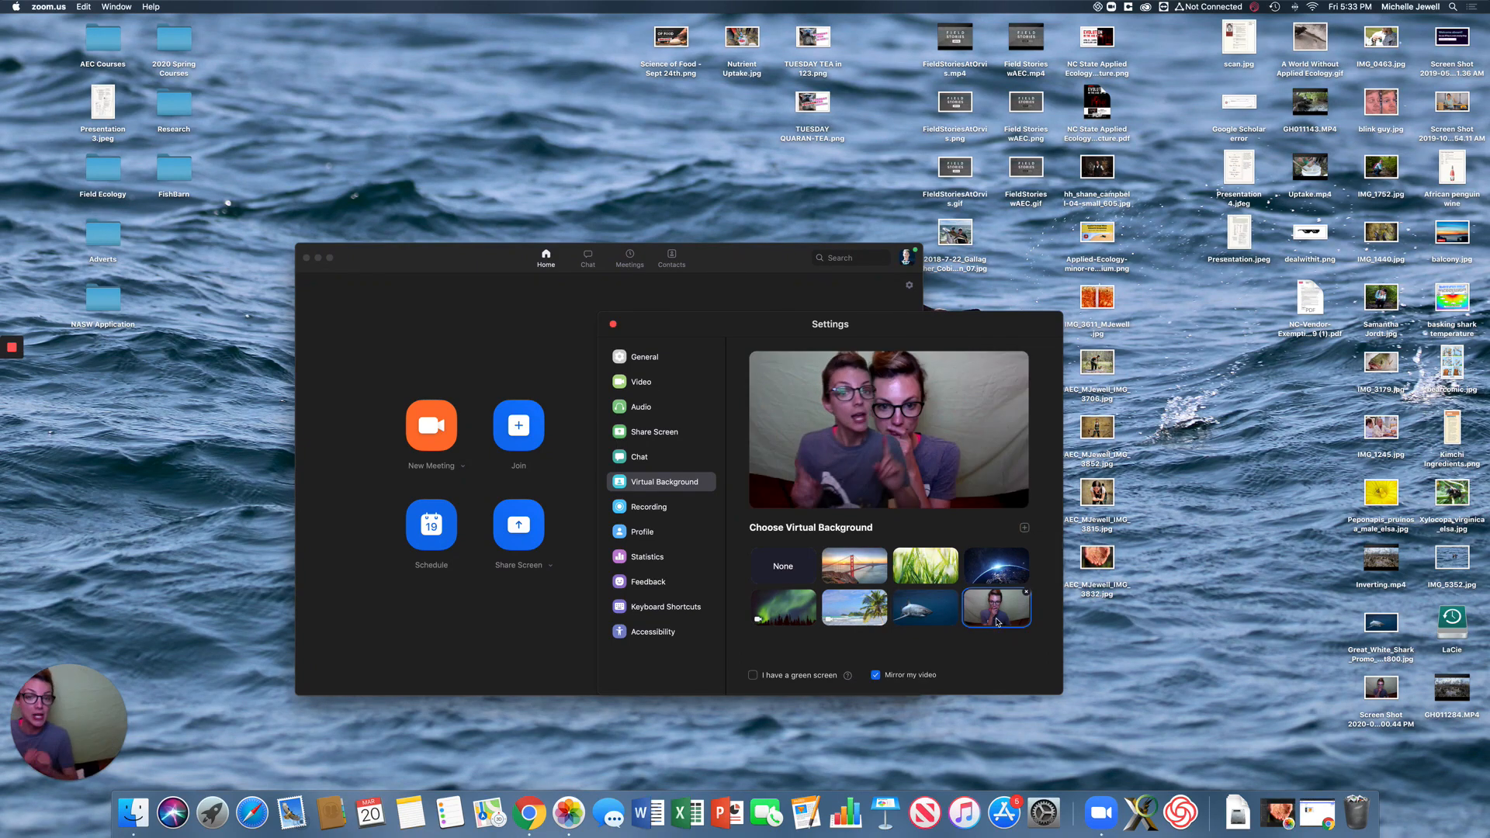
click(923, 565)
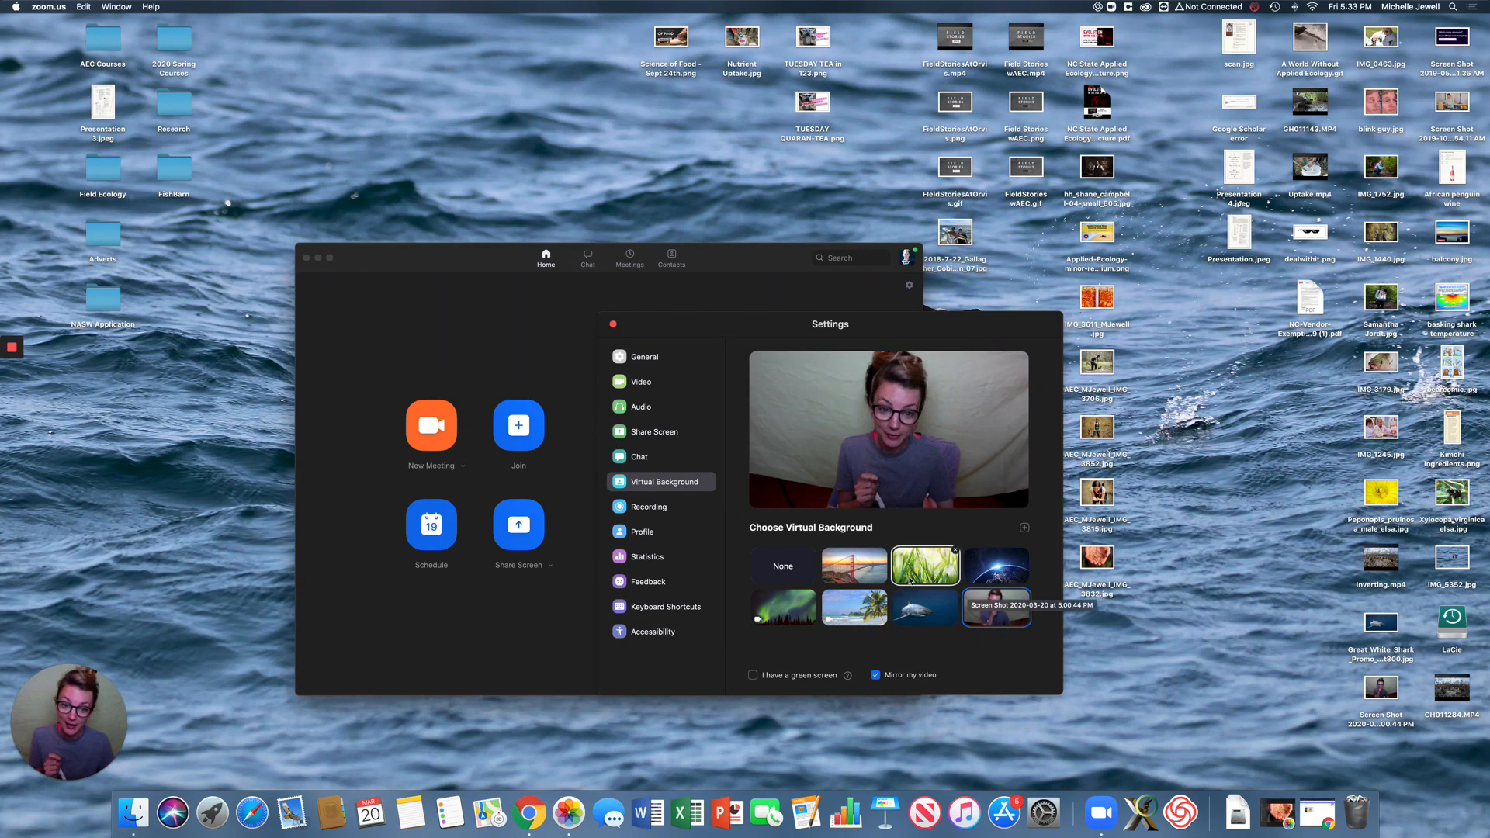
click(854, 566)
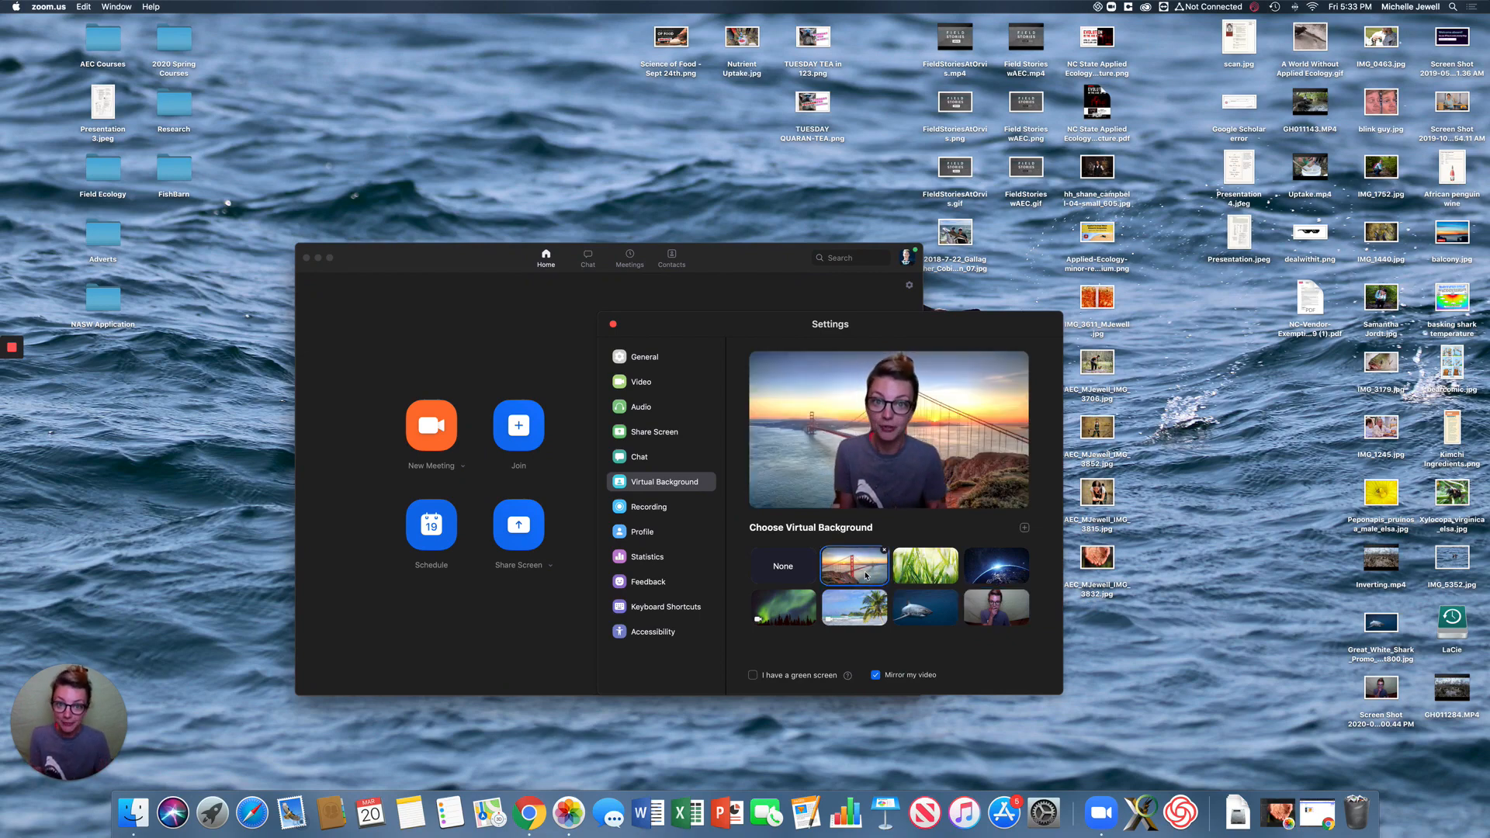
Toggle through None and Earth from space, then set the shark image as the background again.
click(782, 565)
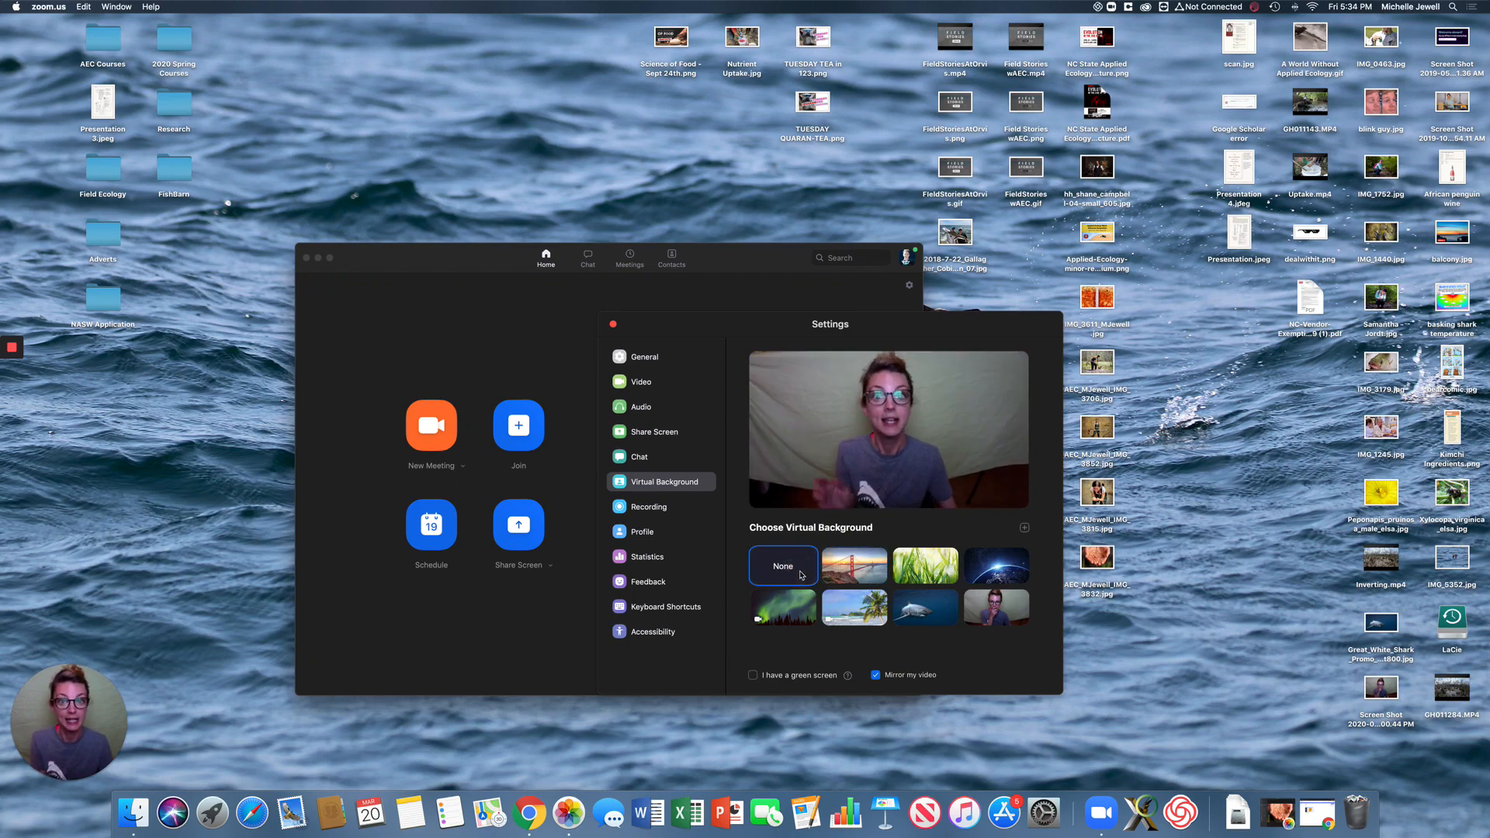
click(997, 565)
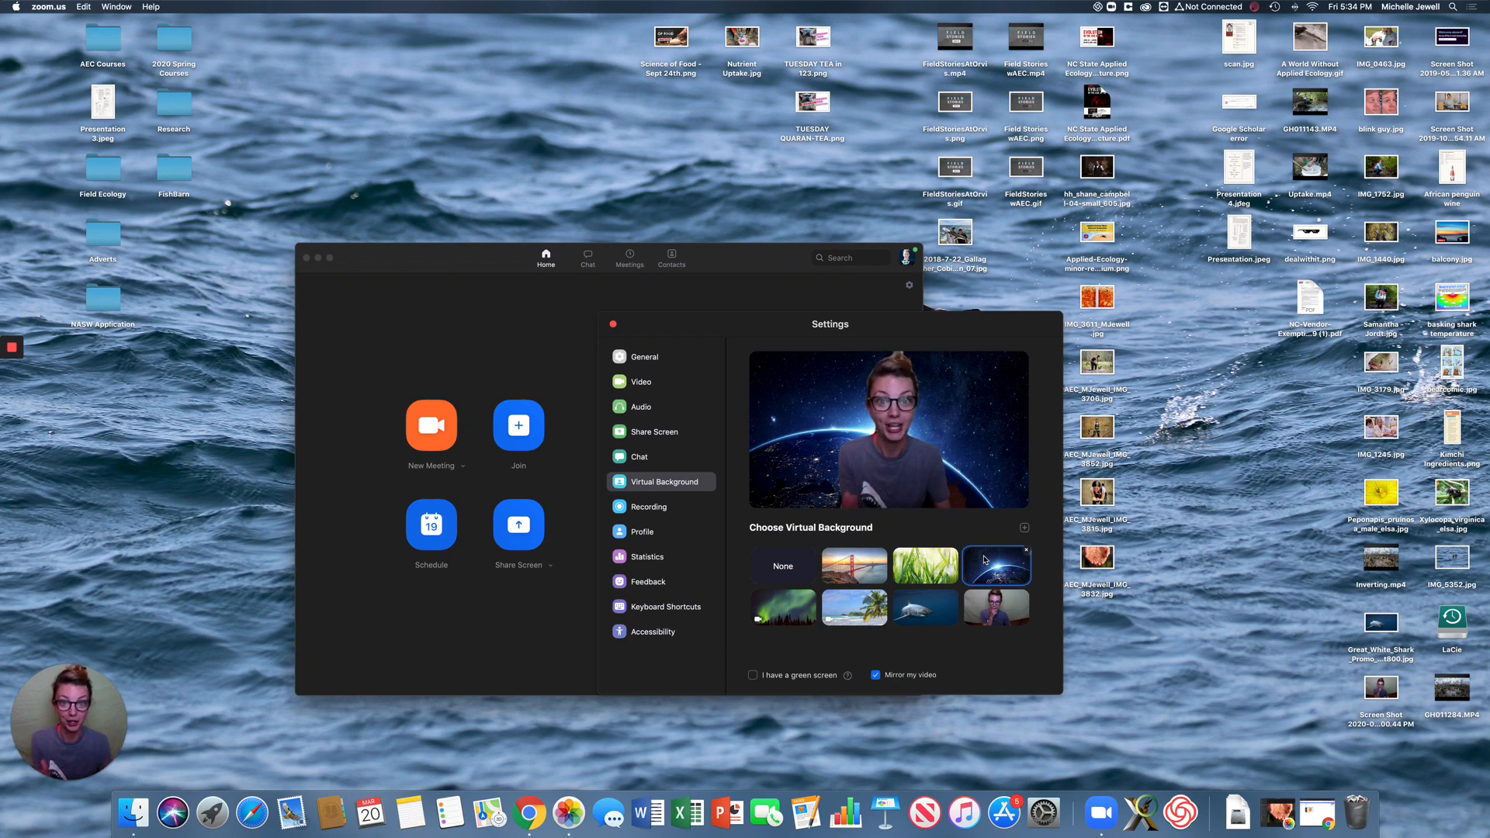
click(782, 565)
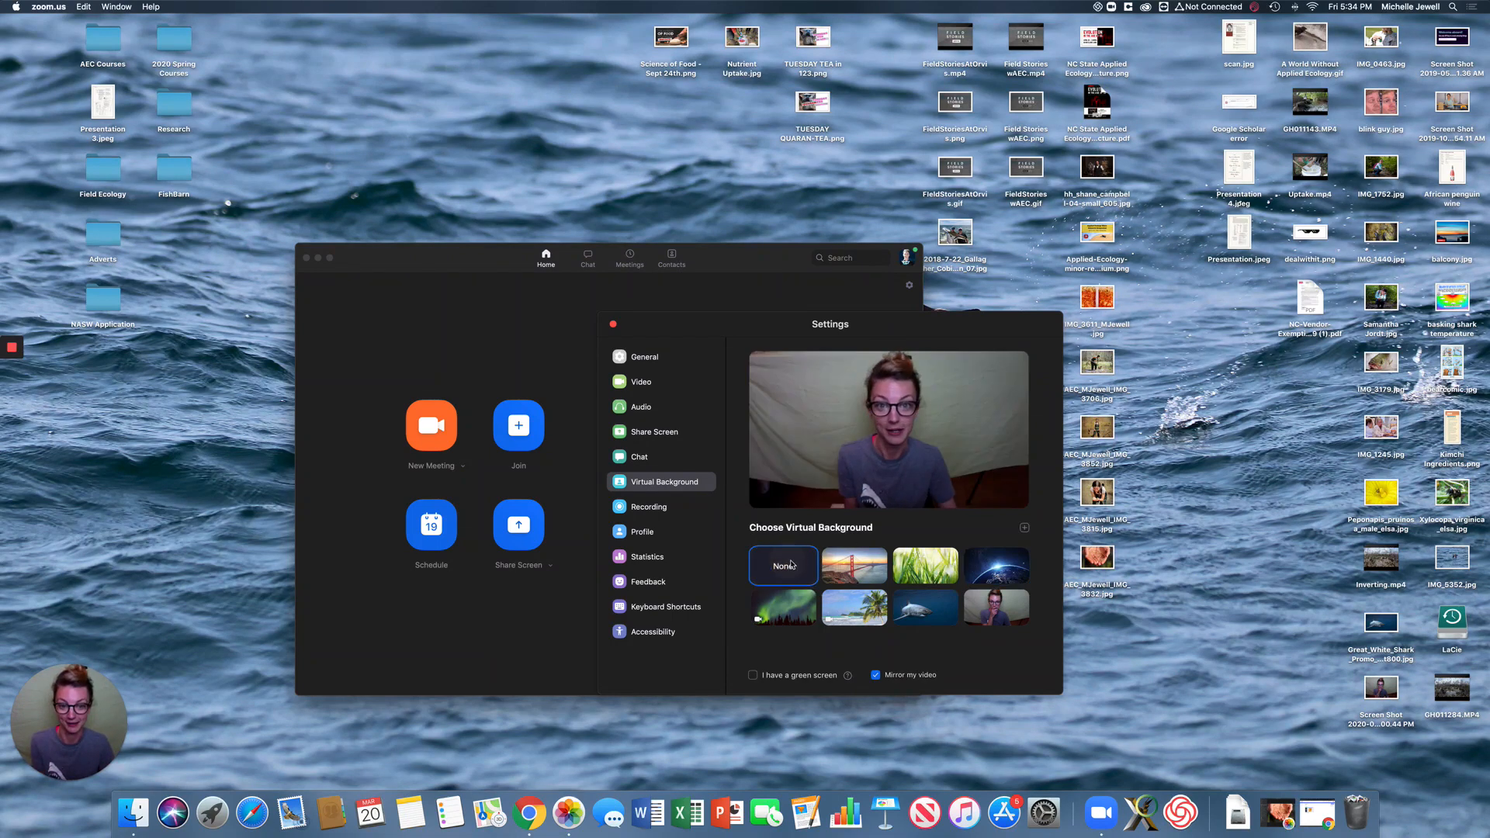
click(925, 608)
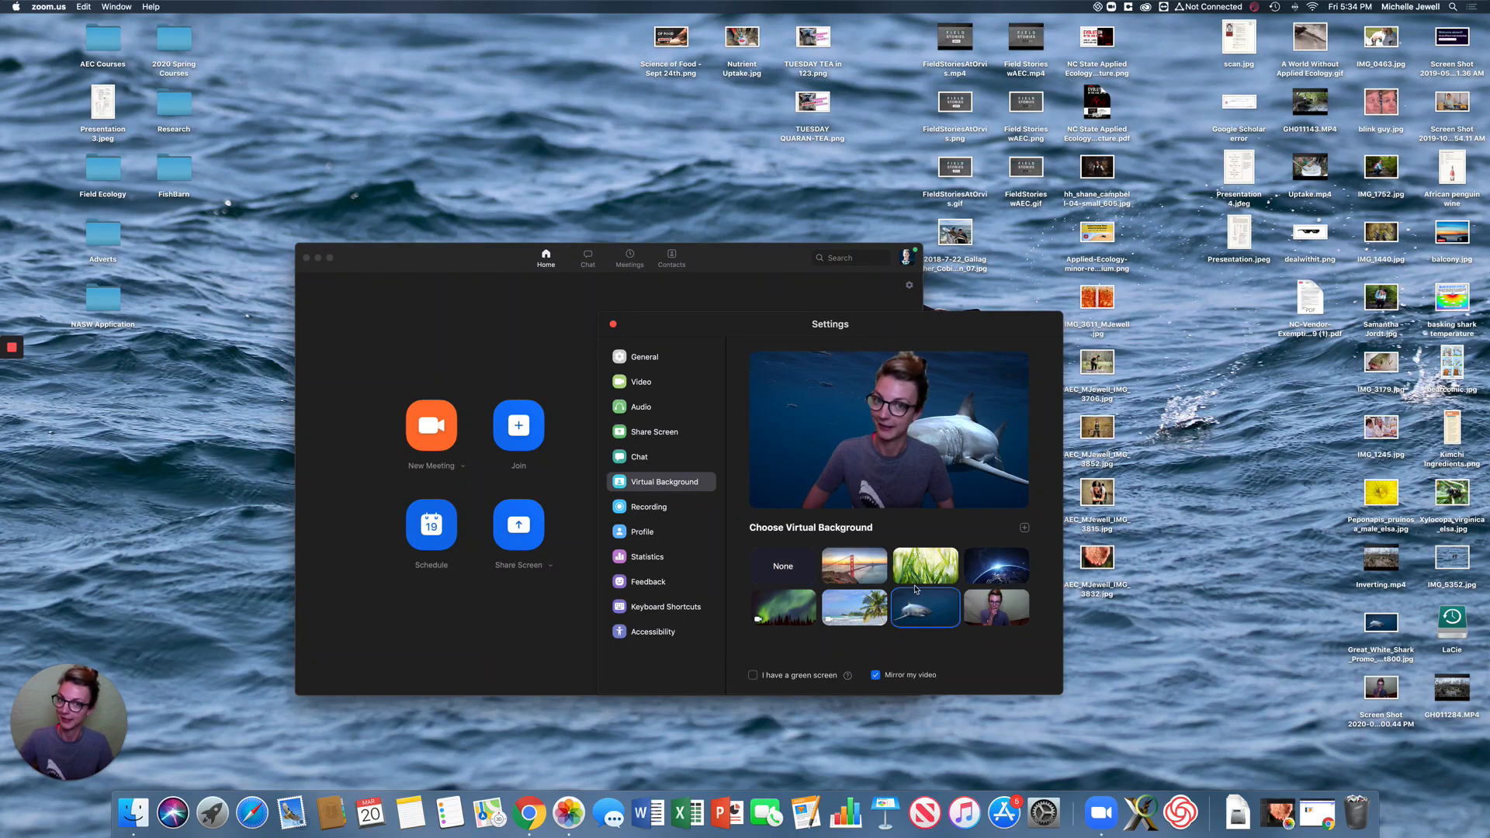
click(923, 565)
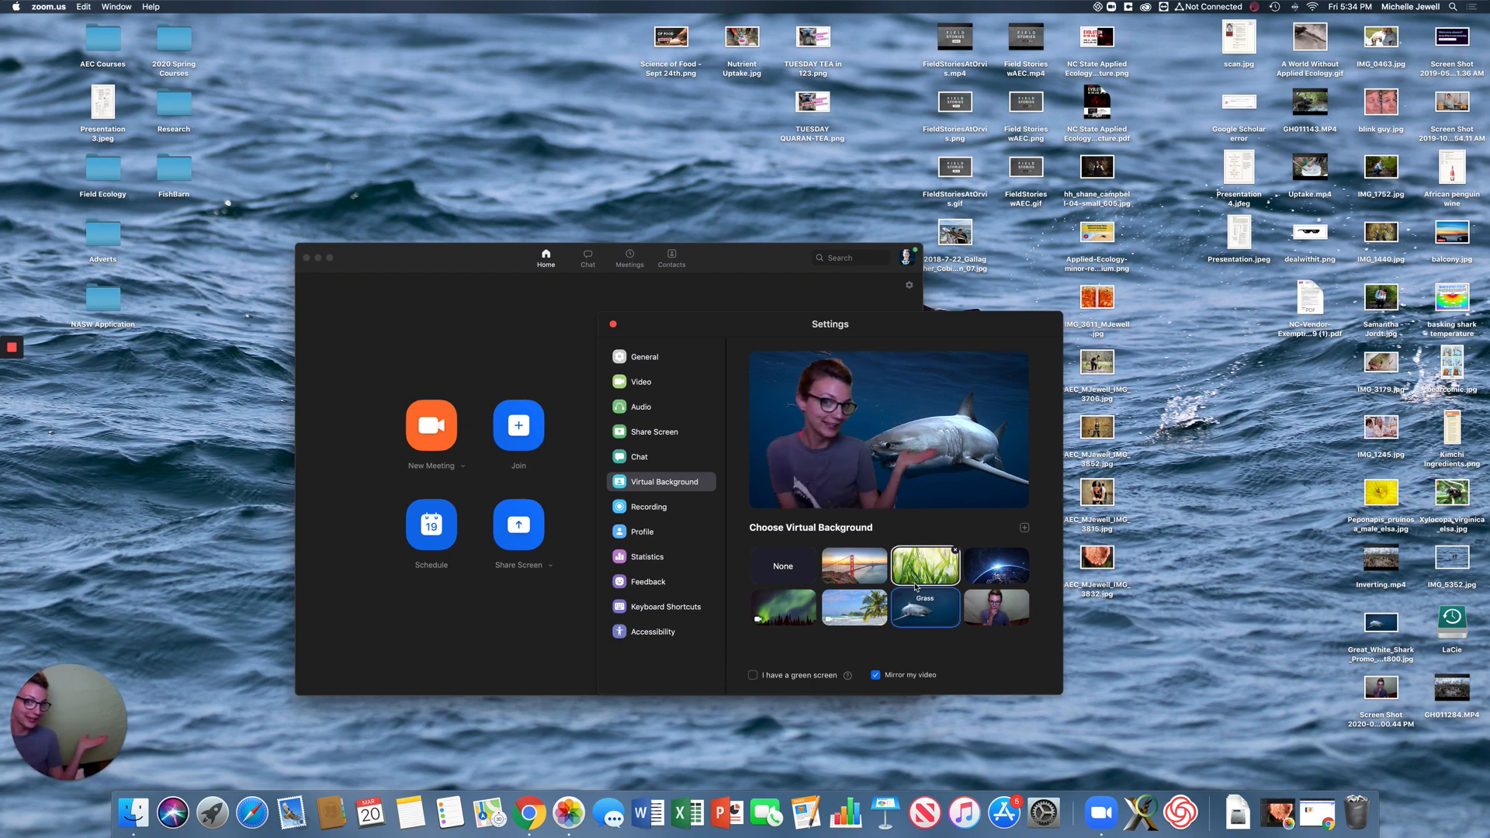